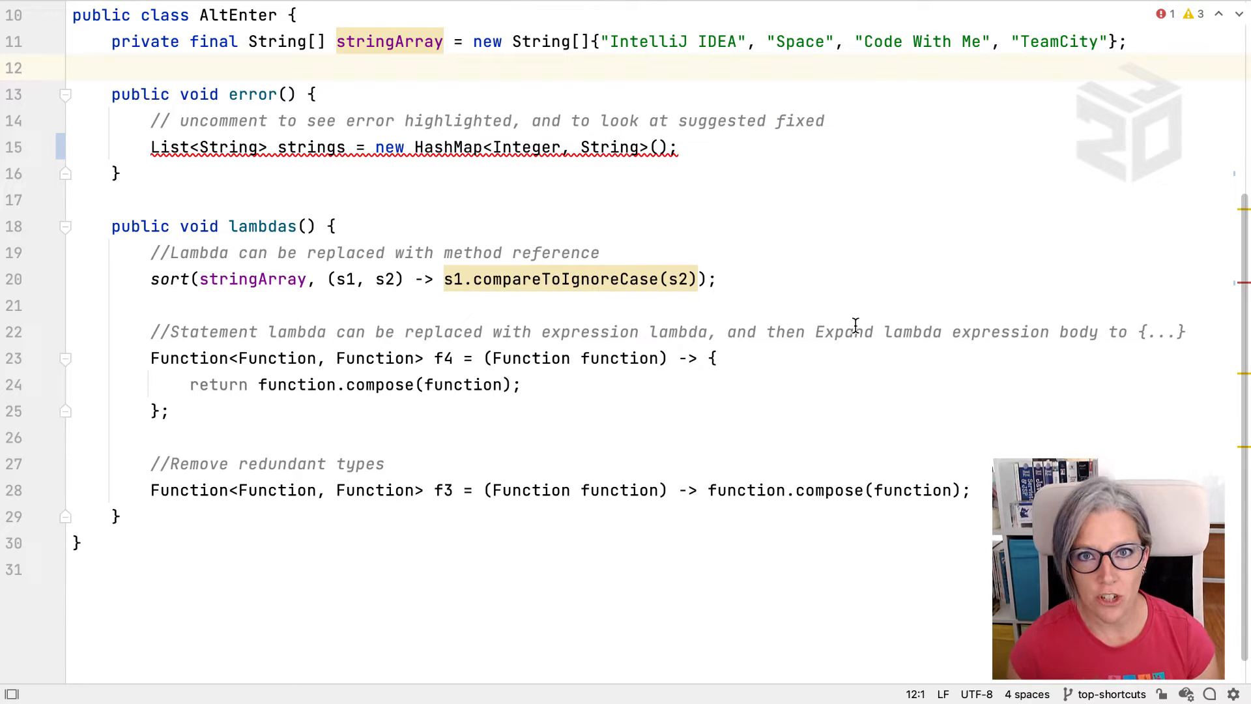
# Jump to the incompatible HashMap-to-List assignment error on line 15 with F2.
pyautogui.click(73, 67)
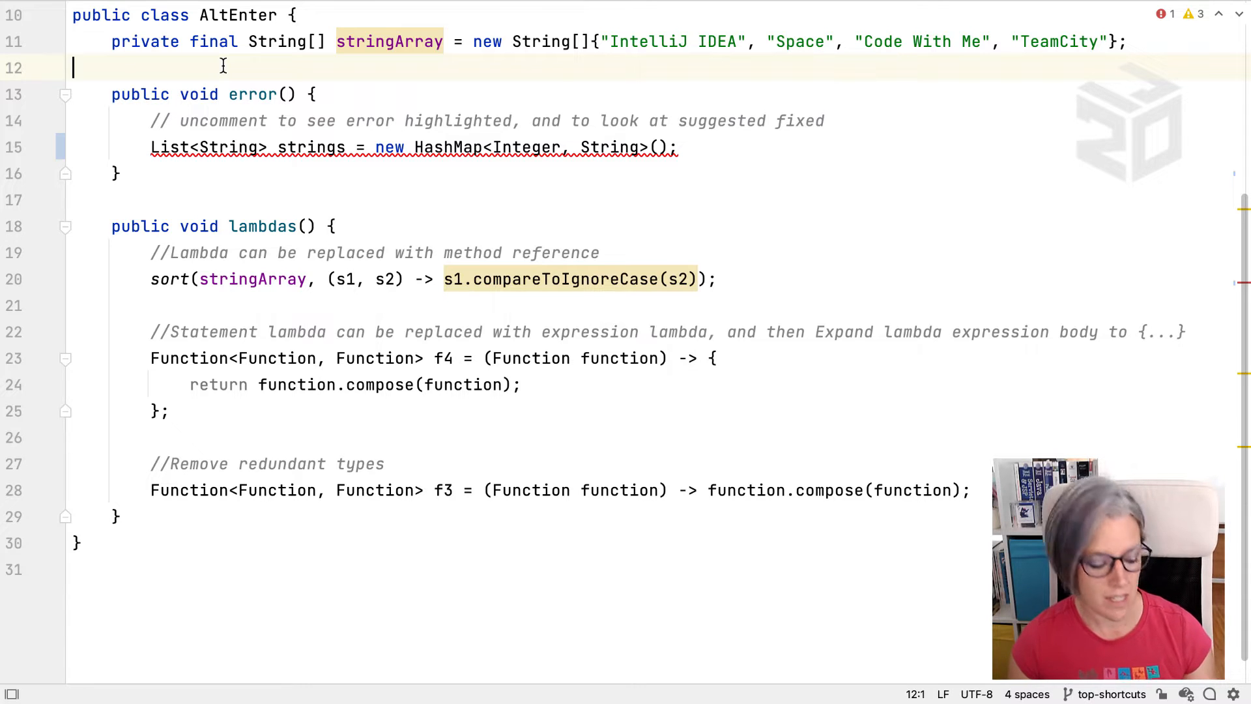
pyautogui.press('f2')
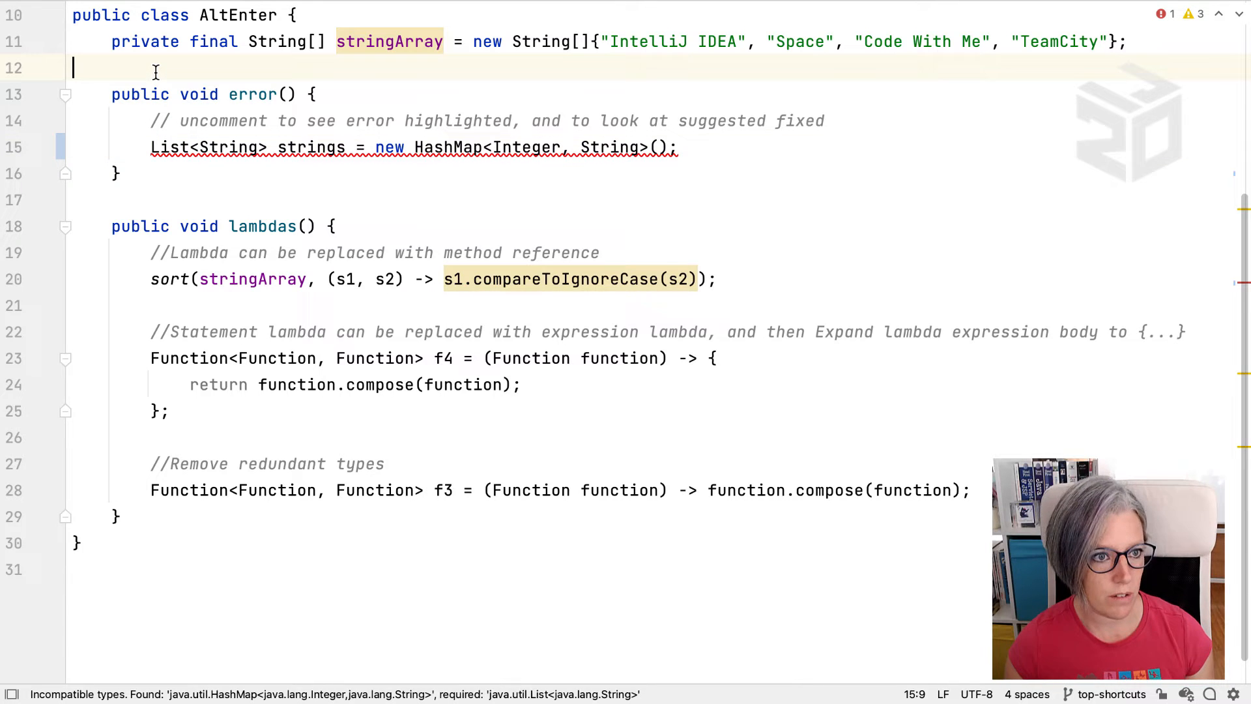
# Show the quick-fix list for the HashMap-to-List error (cast, change initializer, change type).
pyautogui.press('f2')
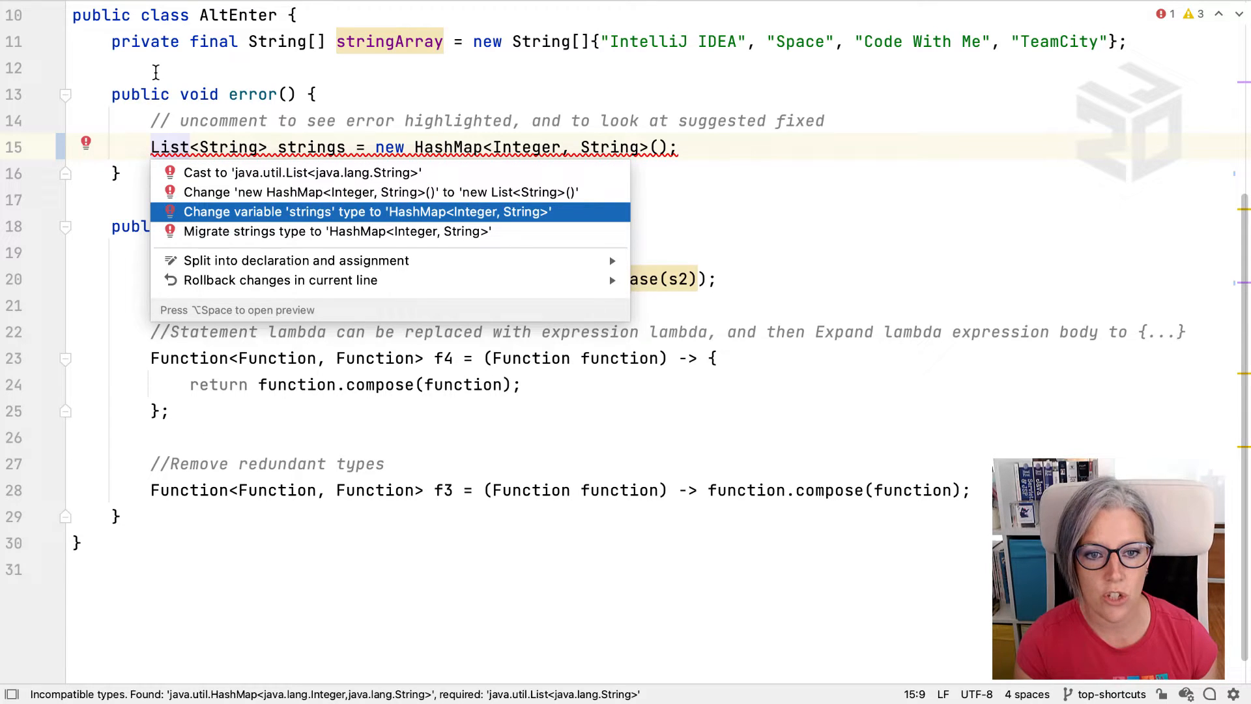
# Apply the fix changing variable 'strings' to HashMap<Integer, String>.
pyautogui.click(366, 211)
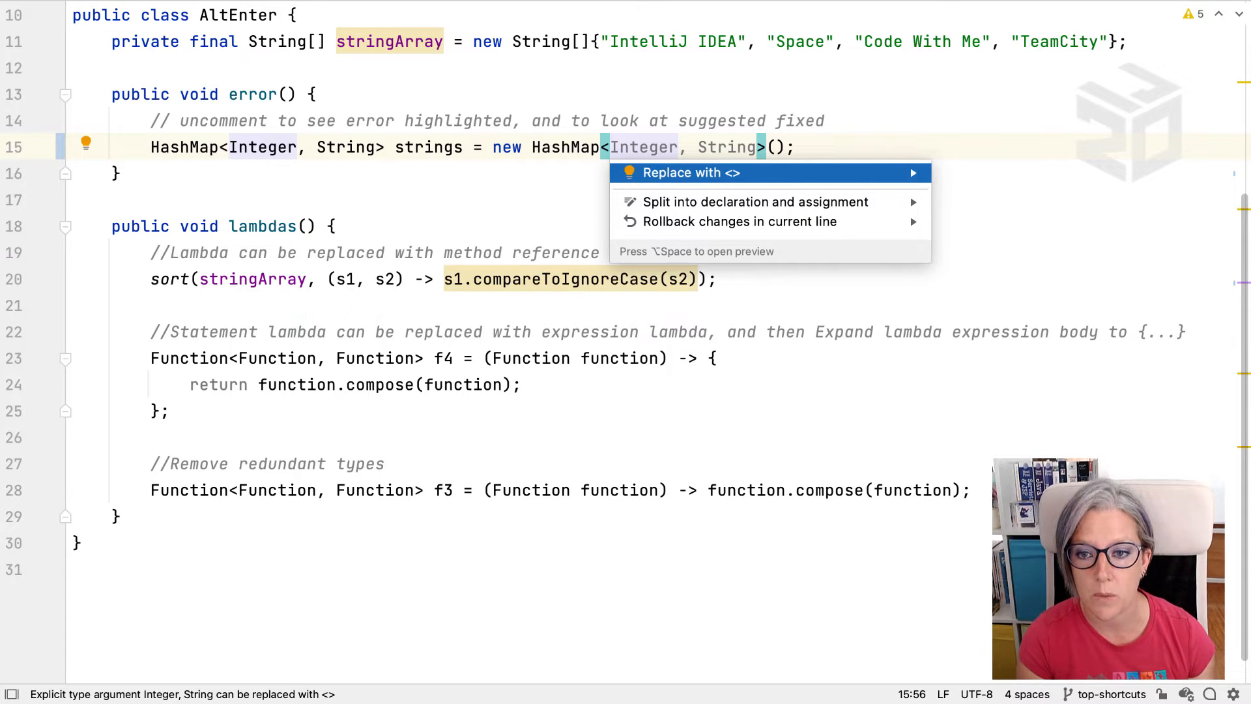
pyautogui.click(690, 172)
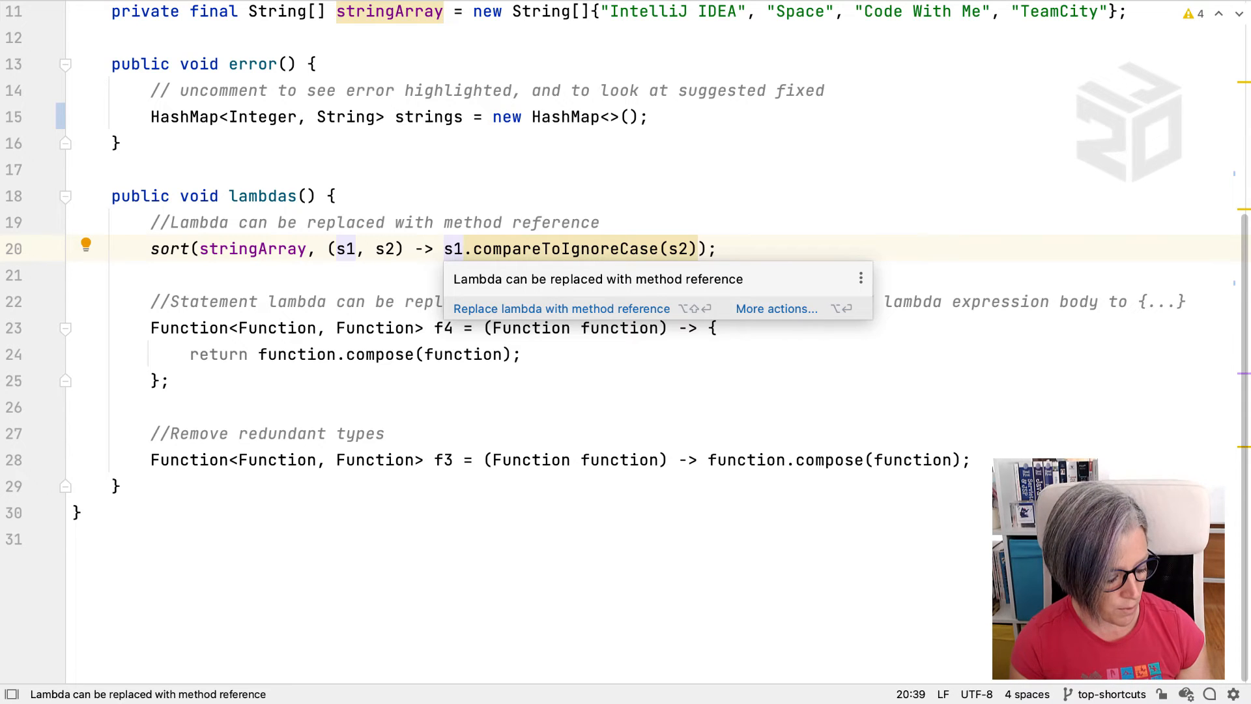
# Apply "Replace lambda with method reference" so sort uses String::compareToIgnoreCase.
pyautogui.click(560, 309)
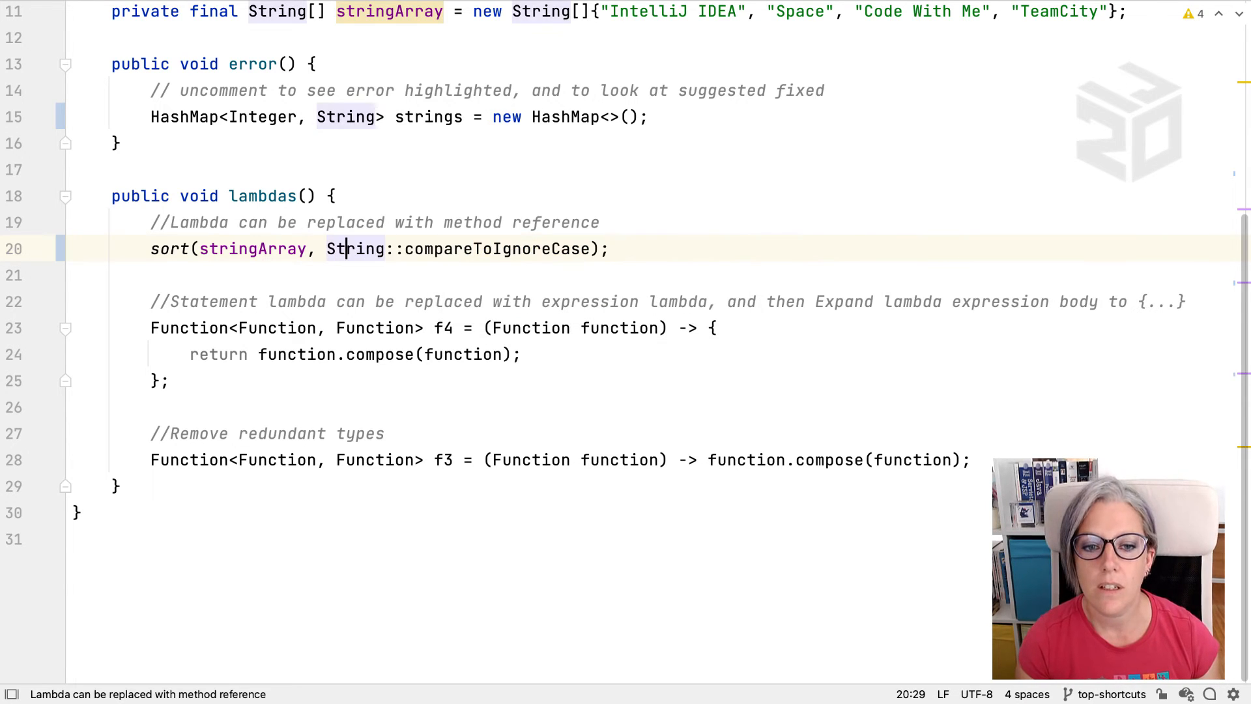